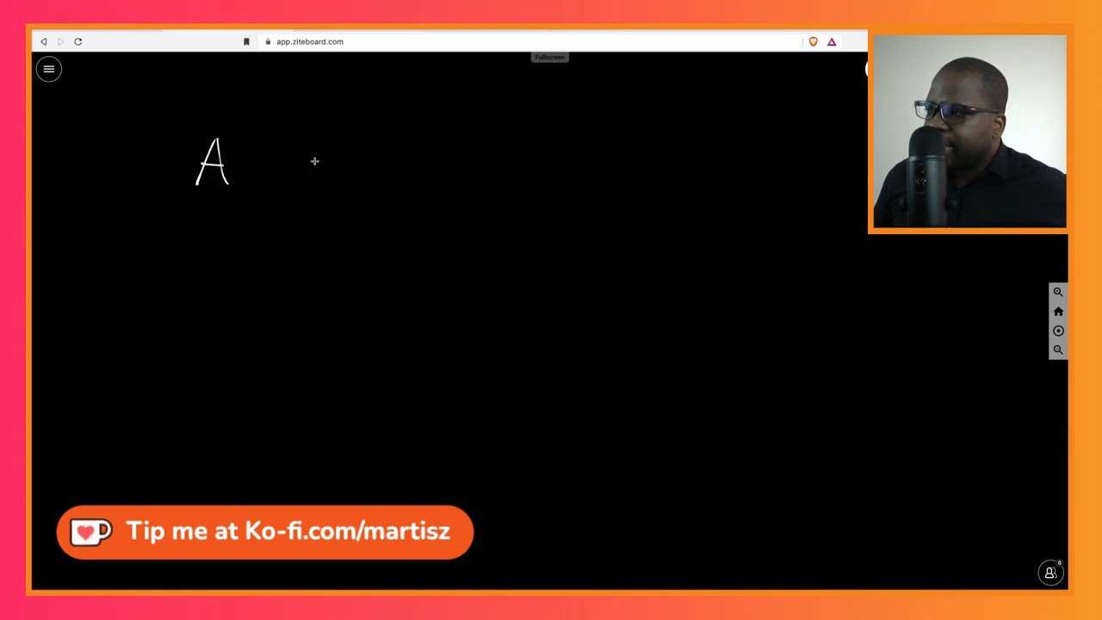
{"action": "mouse_move", "coordinate": [504, 161]}
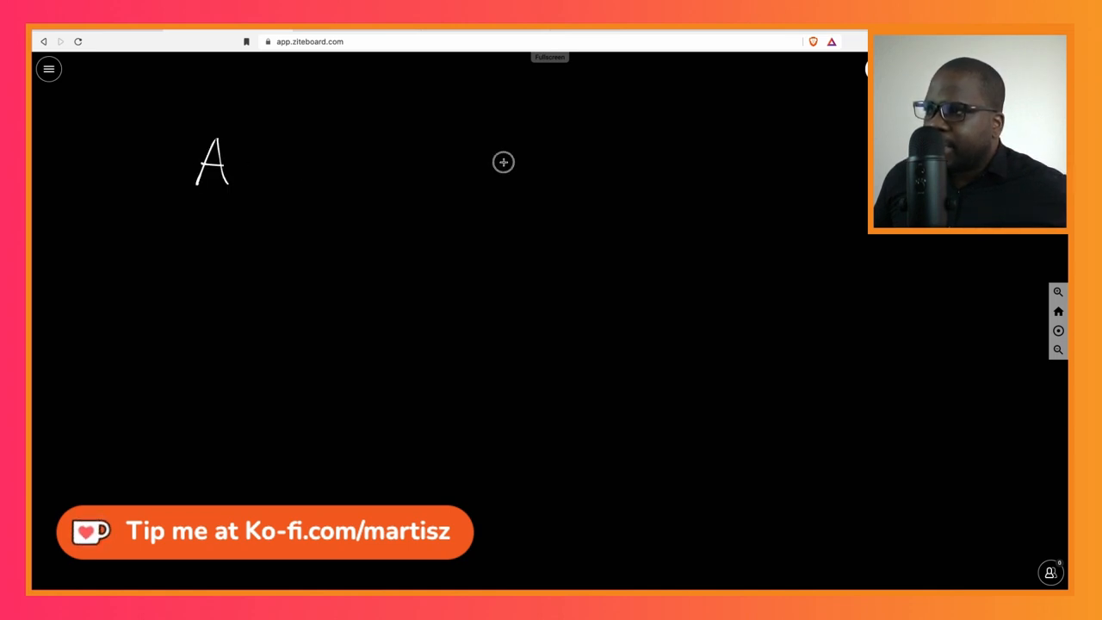
Handwrite B beside A and sketch a squiggle-filled document box beneath A
{"action": "left_click_drag", "start_coordinate": [486, 143], "coordinate": [516, 198]}
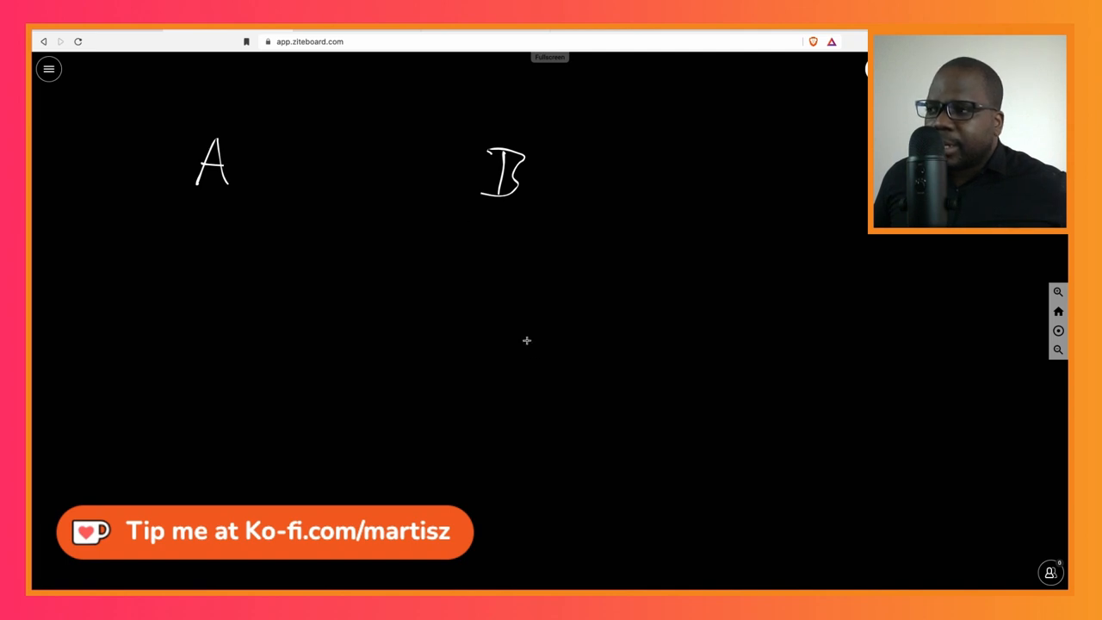
{"action": "left_click_drag", "start_coordinate": [541, 342], "coordinate": [512, 370]}
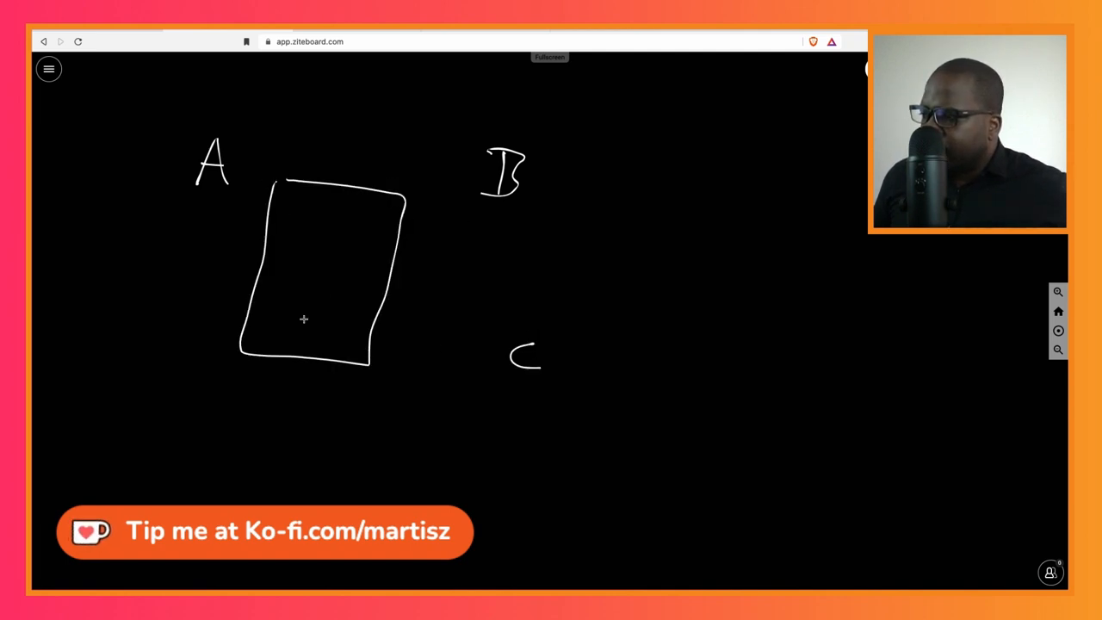
{"action": "left_click_drag", "start_coordinate": [271, 334], "coordinate": [327, 337]}
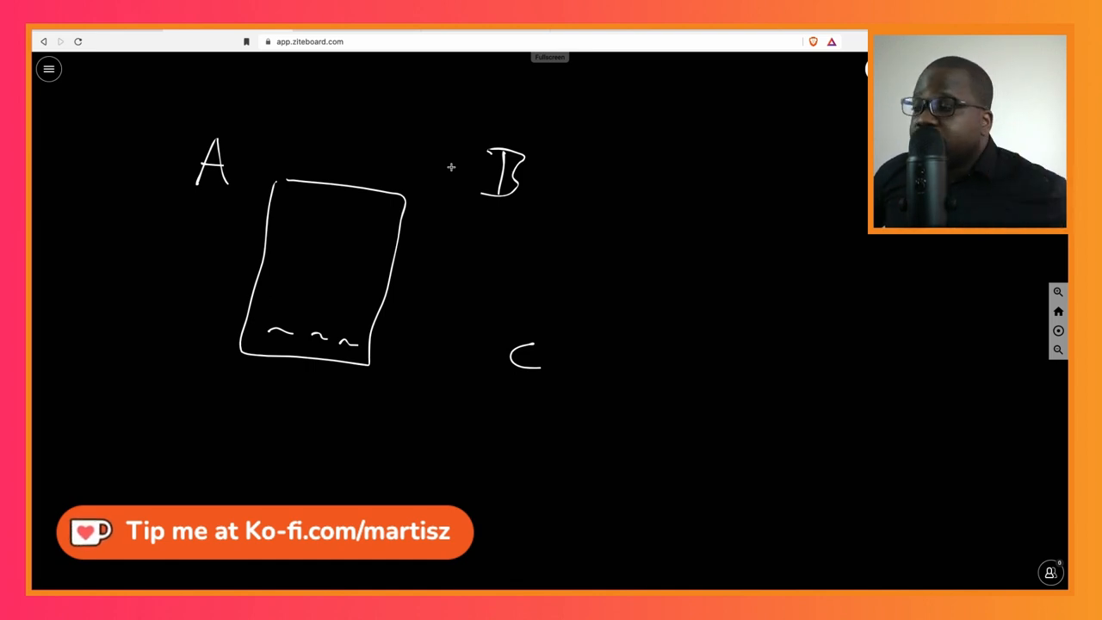
{"action": "mouse_move", "coordinate": [576, 177]}
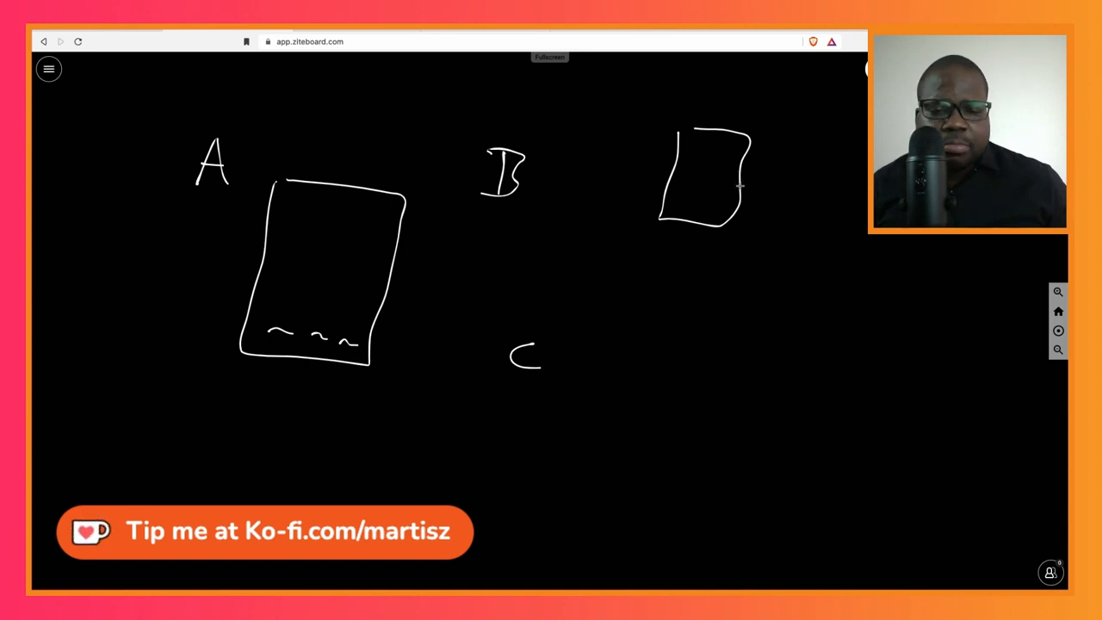
{"action": "mouse_move", "coordinate": [750, 173]}
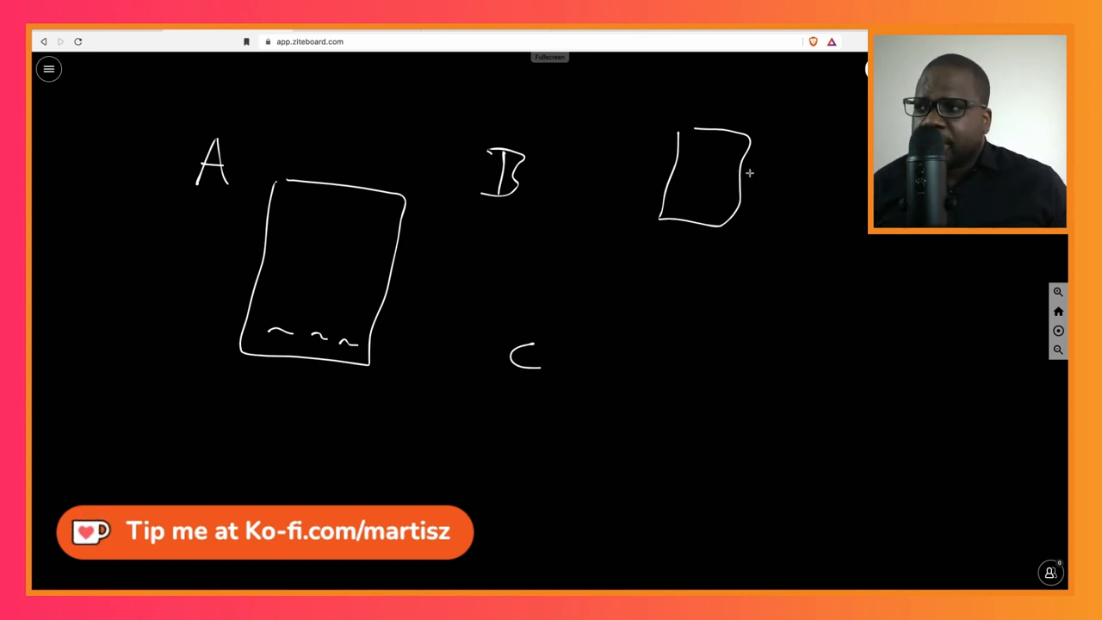
{"action": "mouse_move", "coordinate": [681, 209]}
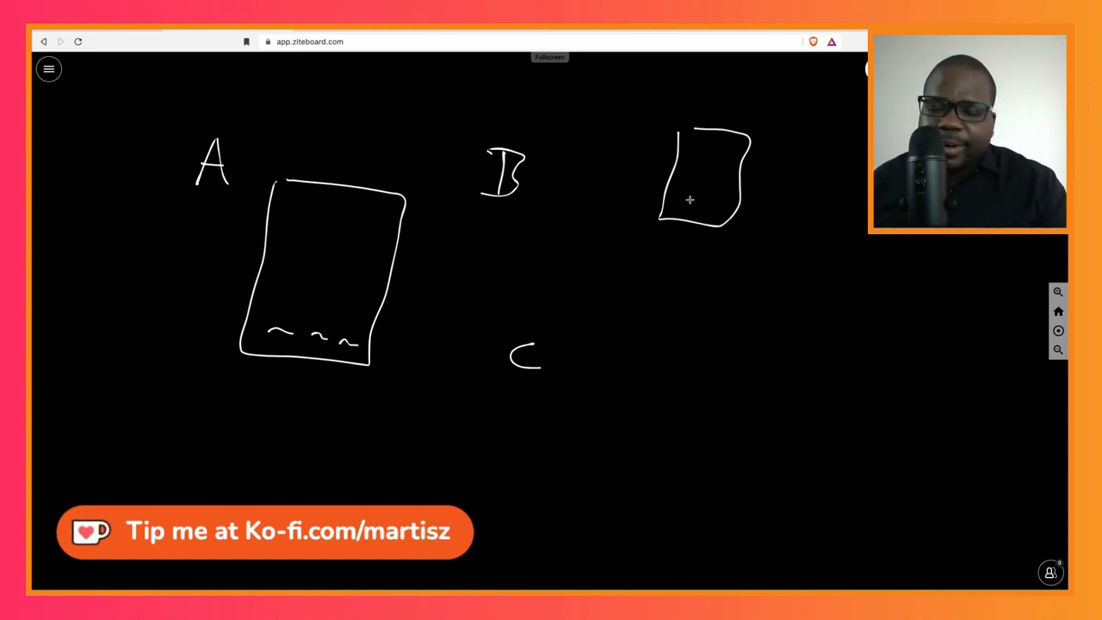
{"action": "mouse_move", "coordinate": [291, 227]}
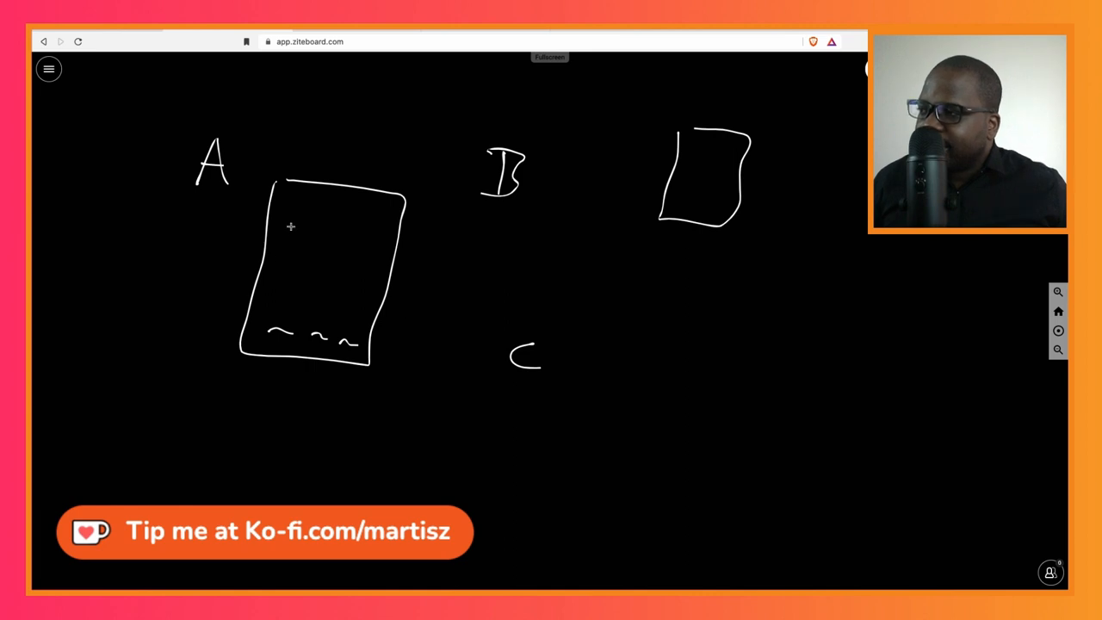
{"action": "left_click_drag", "start_coordinate": [297, 220], "coordinate": [348, 213]}
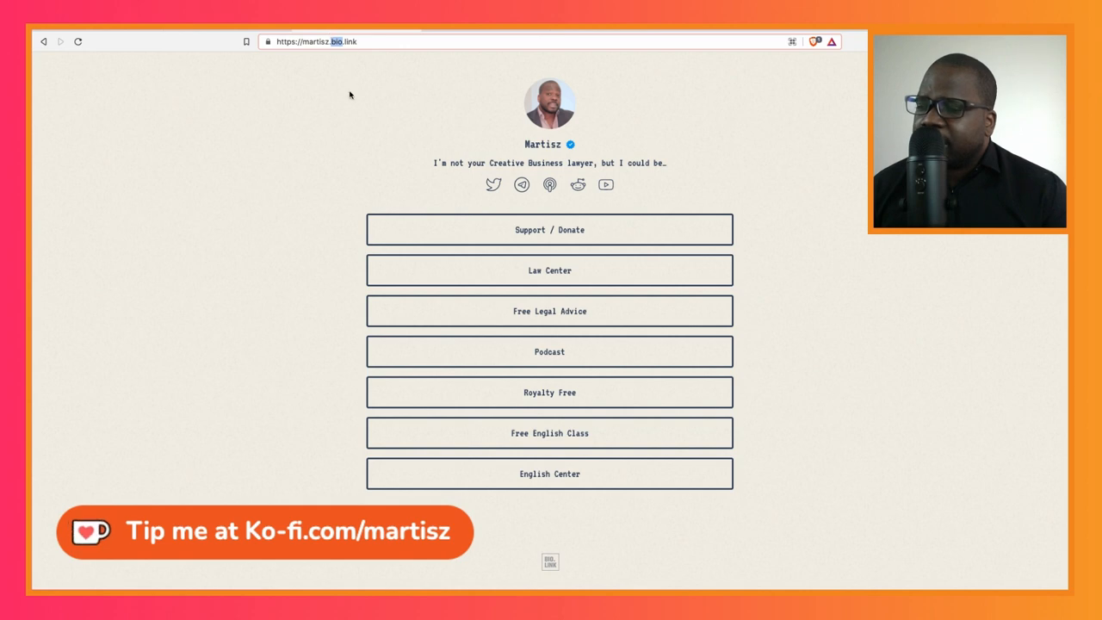
{"action": "mouse_move", "coordinate": [418, 132]}
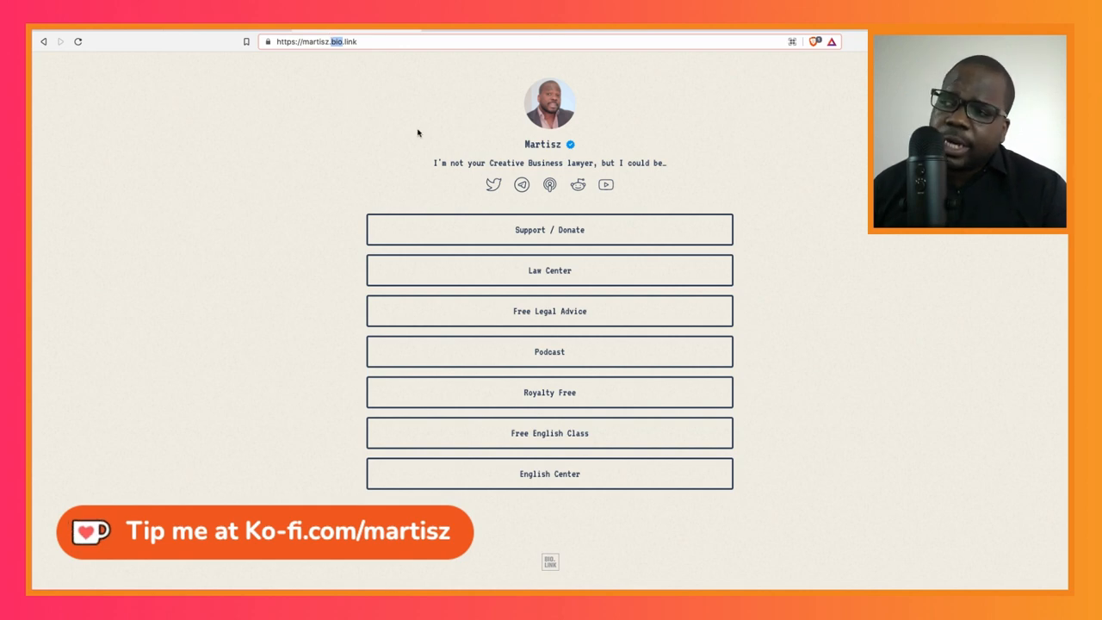
{"action": "mouse_move", "coordinate": [439, 200]}
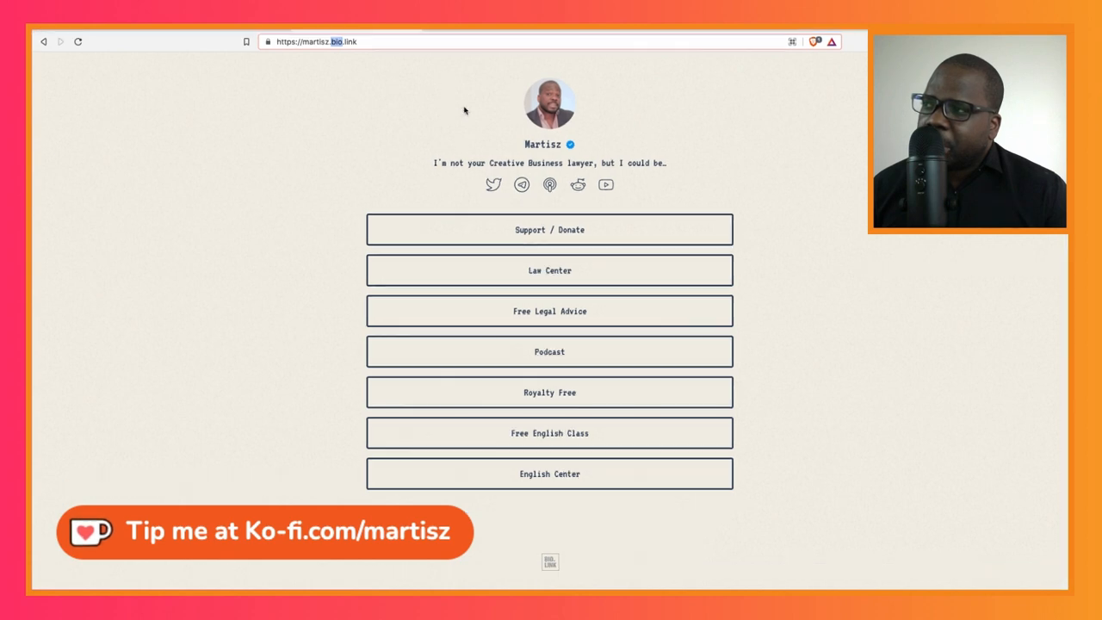
Open the Ko-fi Support / Donate page and scroll through membership tiers ($10 Member, $19 Special friend)
{"action": "left_click", "coordinate": [549, 229]}
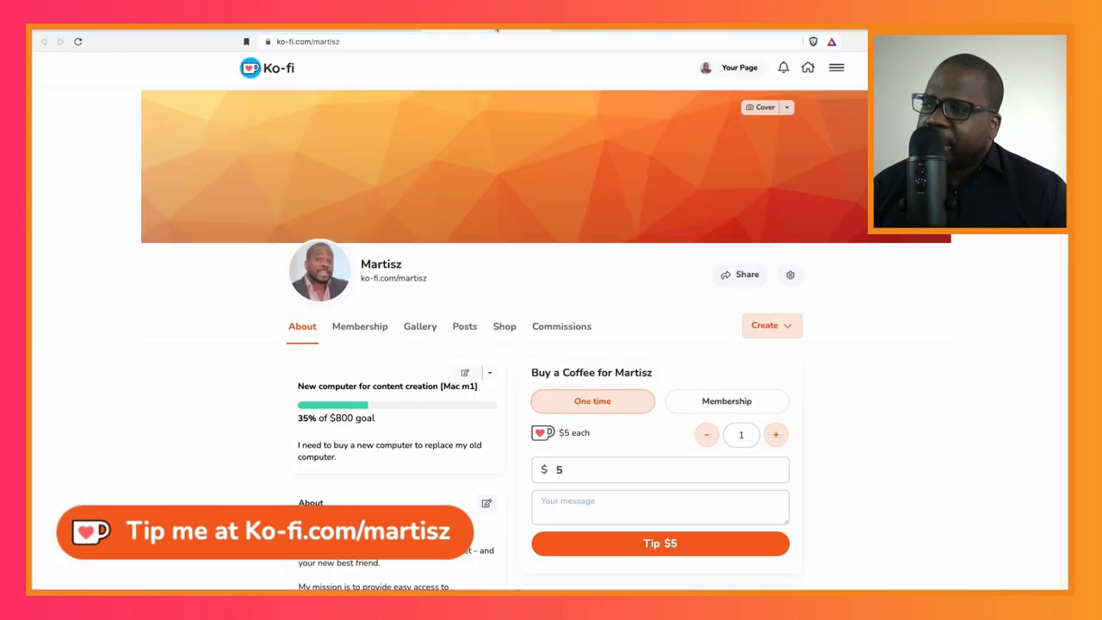
{"action": "mouse_move", "coordinate": [372, 258]}
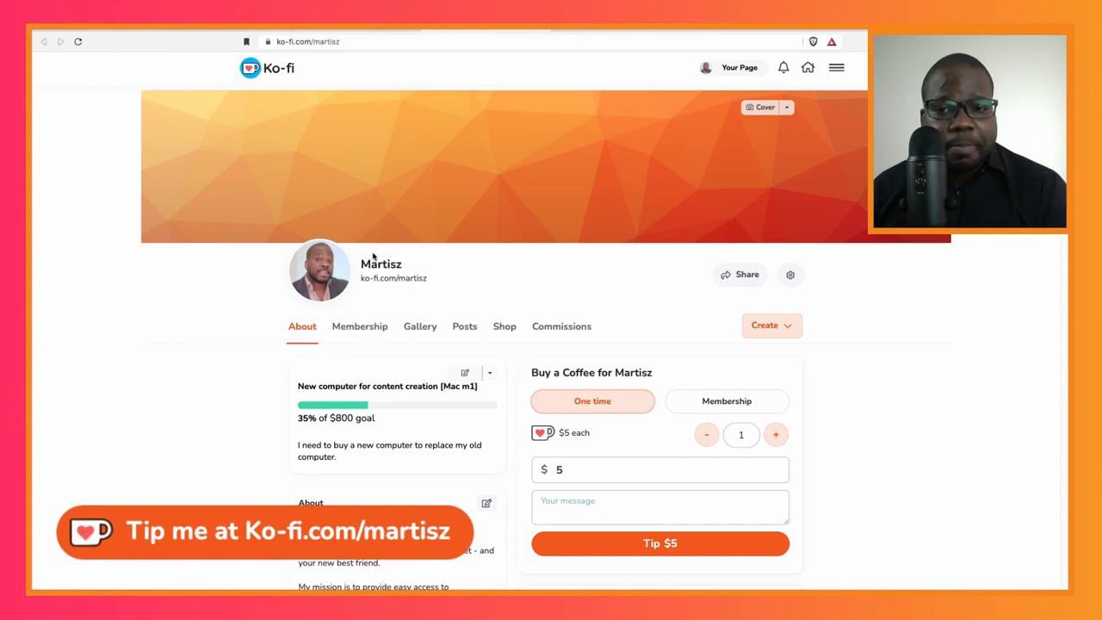
{"action": "mouse_move", "coordinate": [430, 213]}
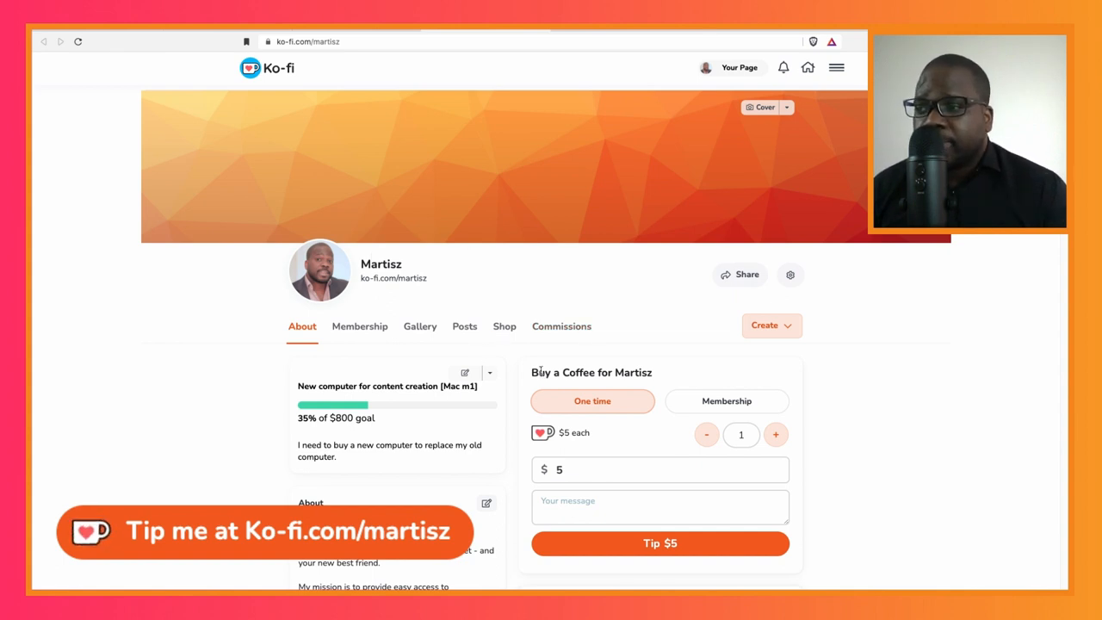
{"action": "scroll", "scroll_direction": "down", "scroll_amount": 3}
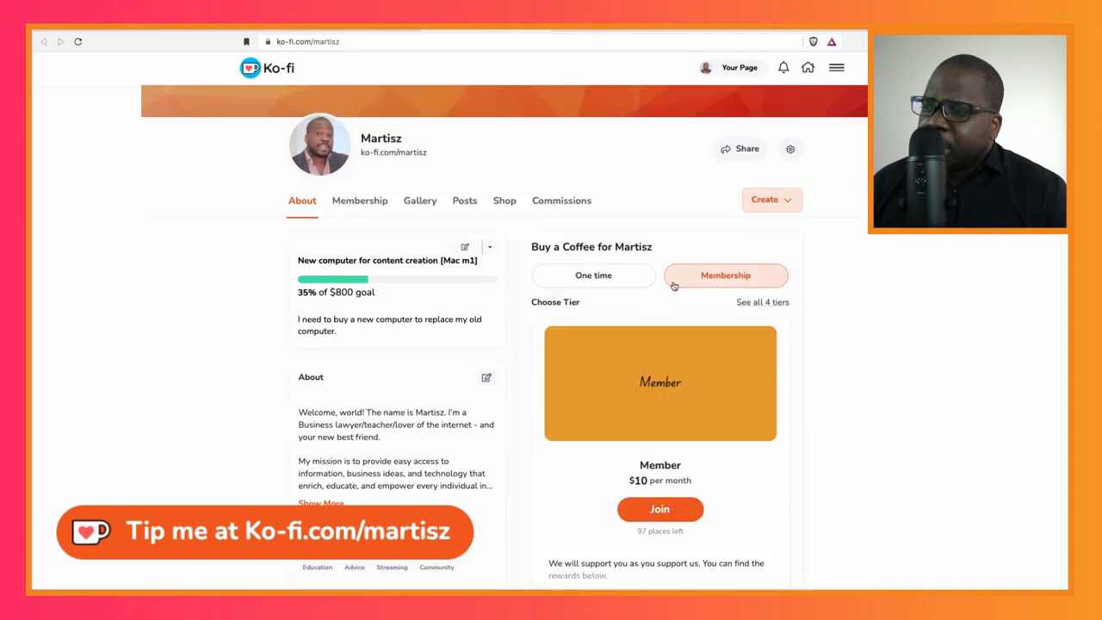
{"action": "scroll", "scroll_direction": "down", "scroll_amount": 3}
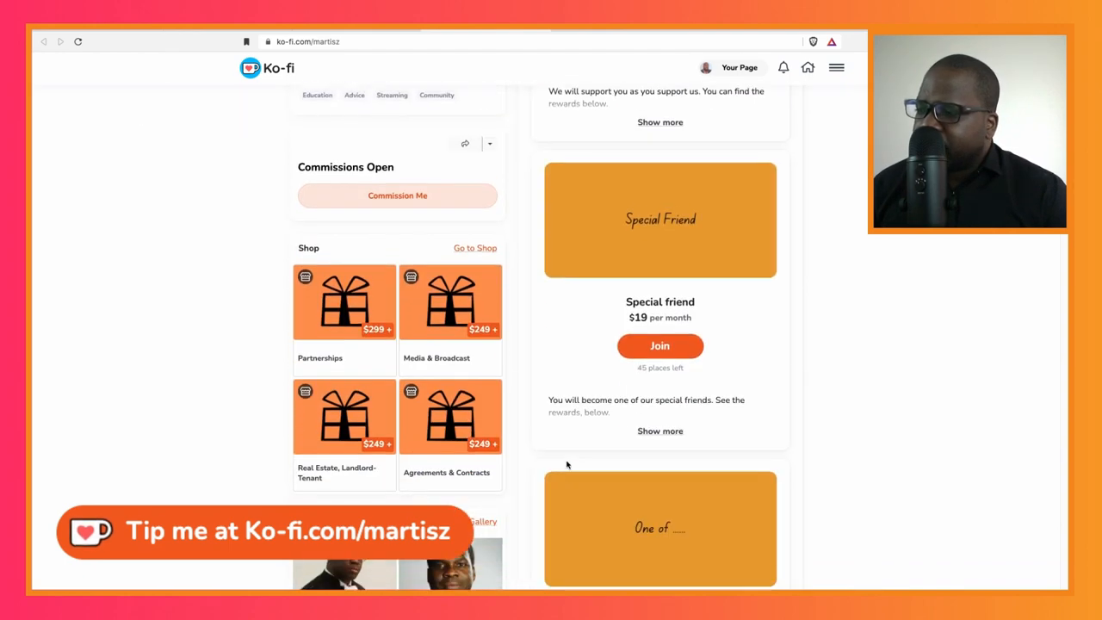
{"action": "scroll", "scroll_direction": "up", "scroll_amount": 3}
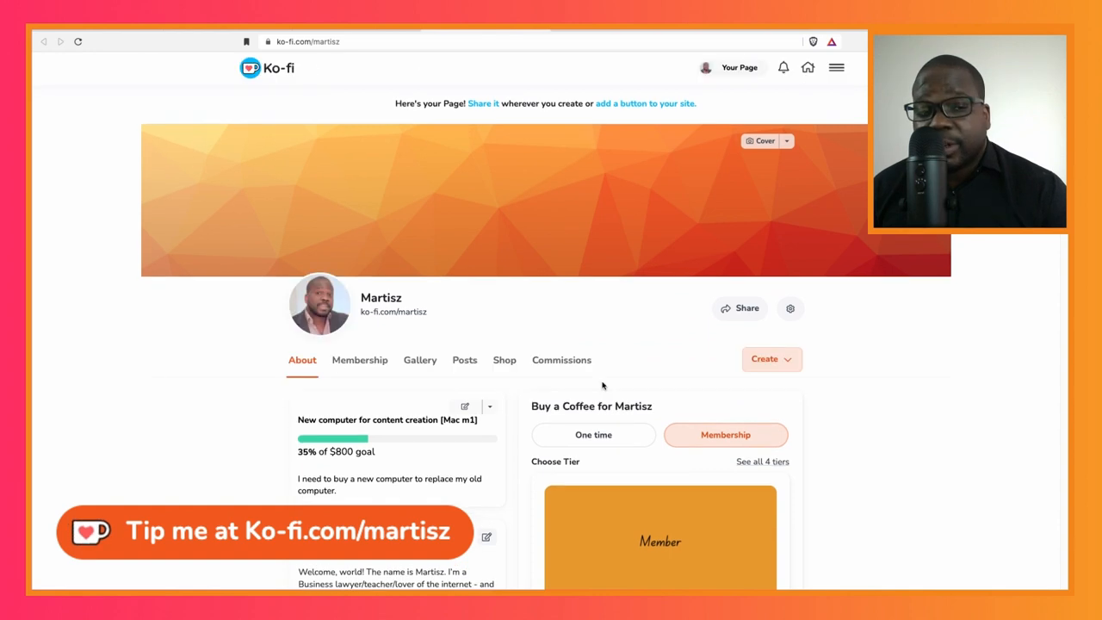
Return the Buy a Coffee panel to one-time $5 tips and scroll past the shop to the intro video
{"action": "left_click", "coordinate": [592, 435]}
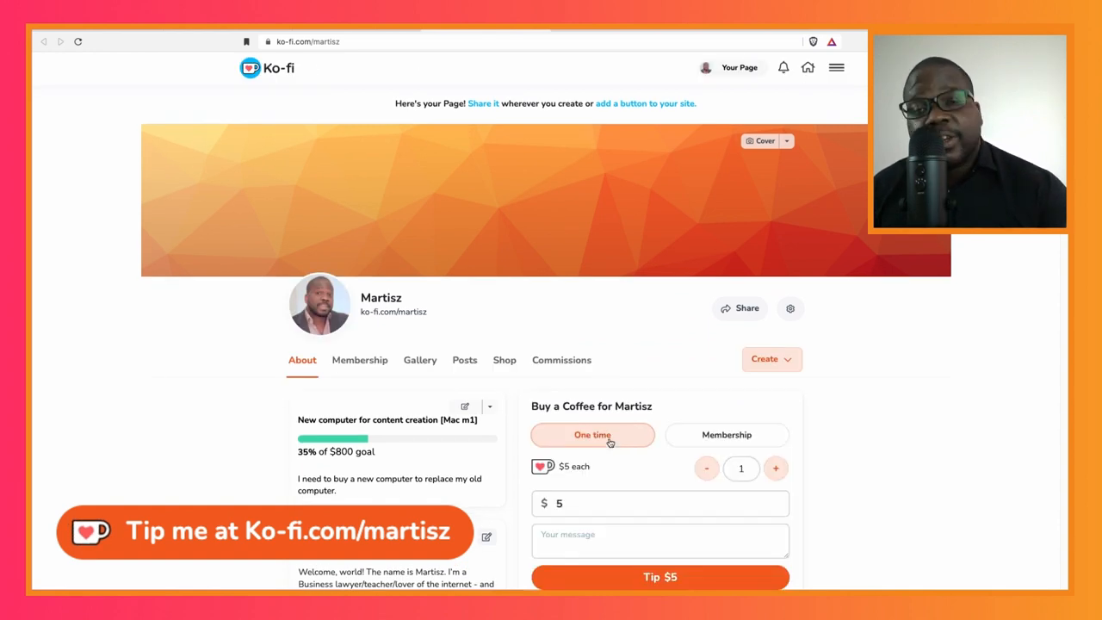
{"action": "scroll", "scroll_direction": "down", "scroll_amount": 3}
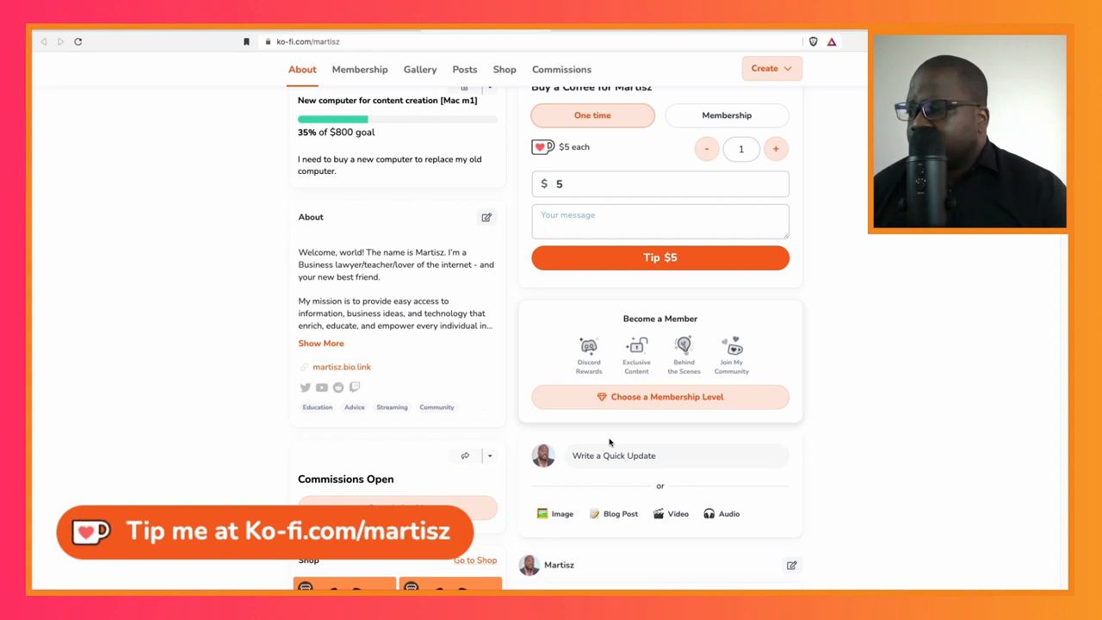
{"action": "scroll", "scroll_direction": "down", "scroll_amount": 3}
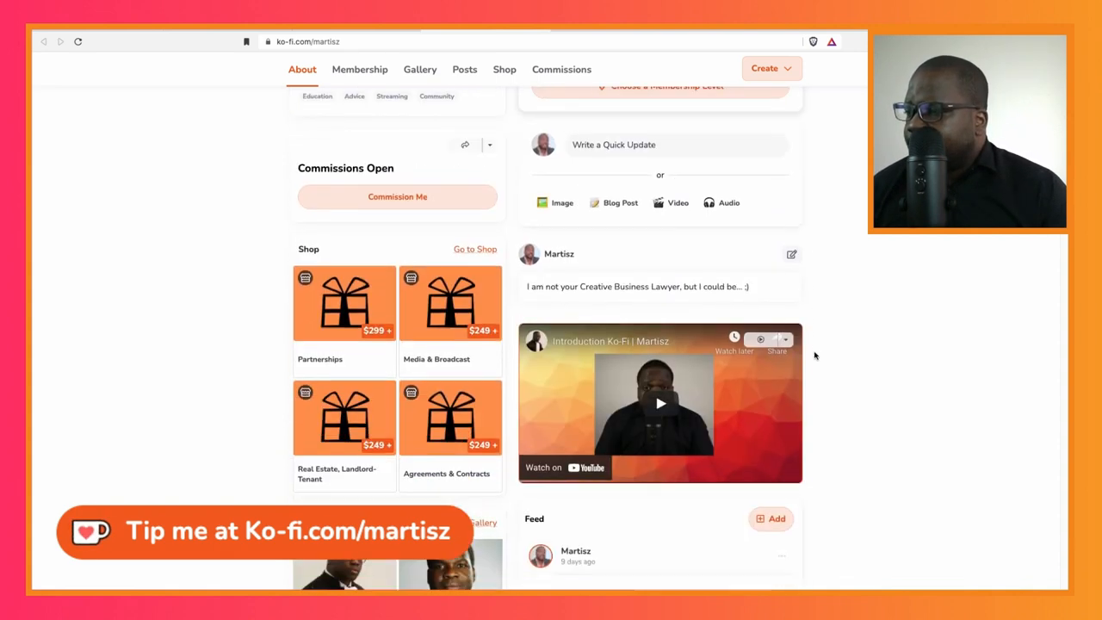